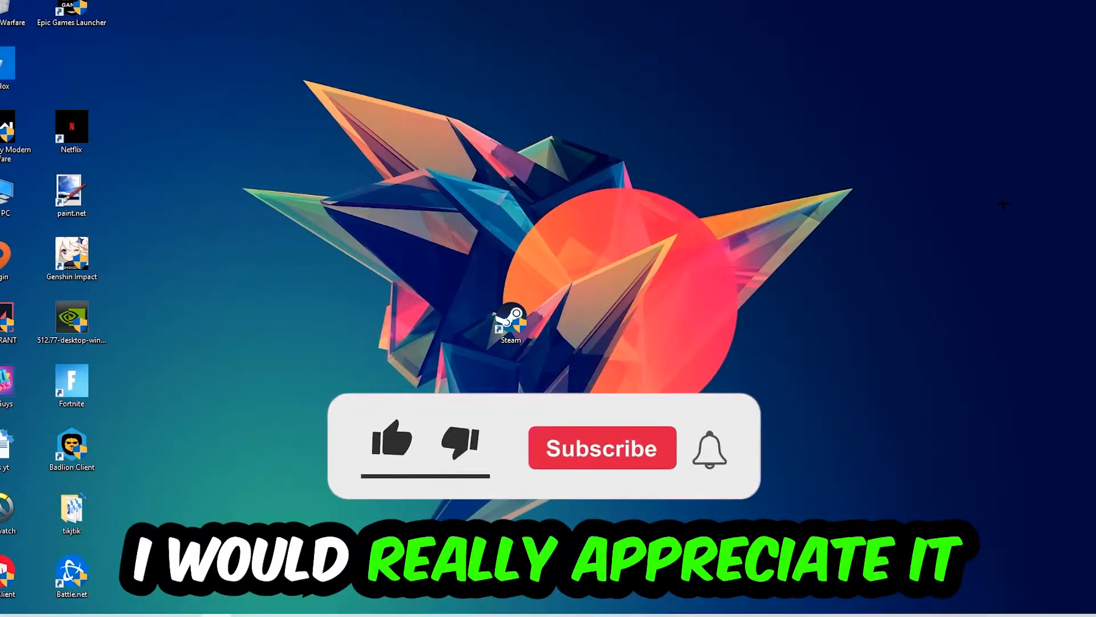
Step: Run ipconfig /flushdns in a maximized Command Prompt to clear the DNS cache
click(392, 444)
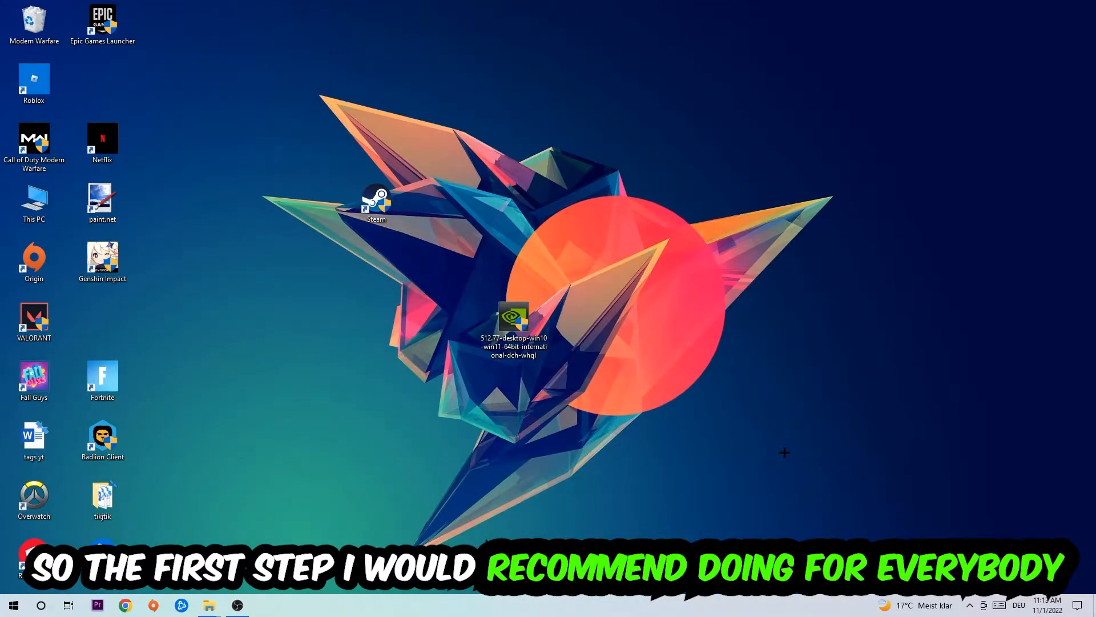
key(Win+r)
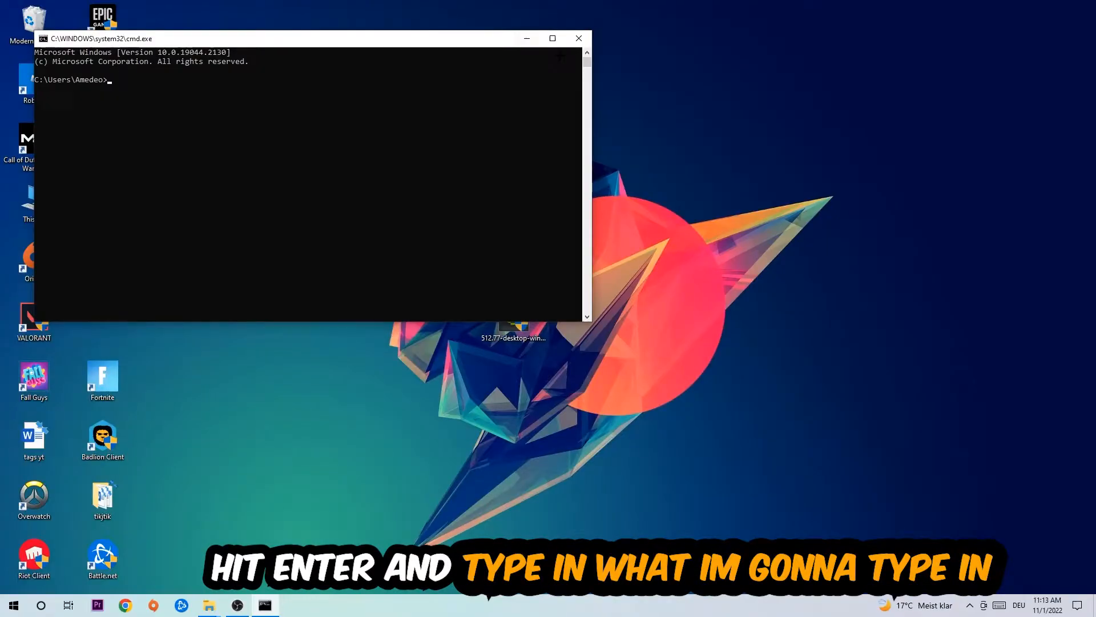
click(551, 38)
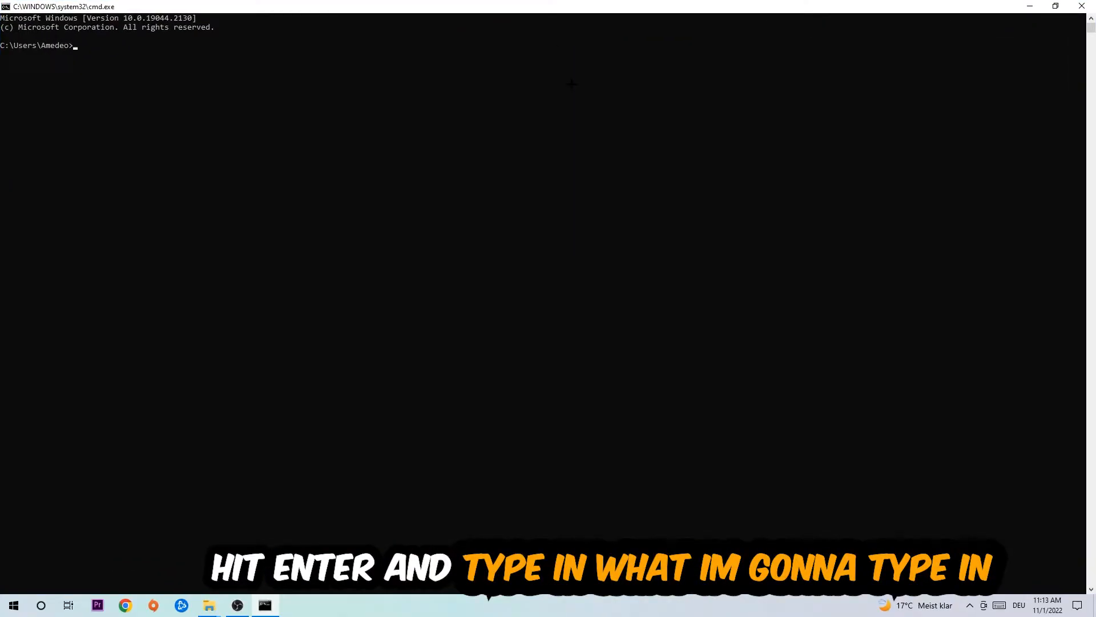
text(ip)
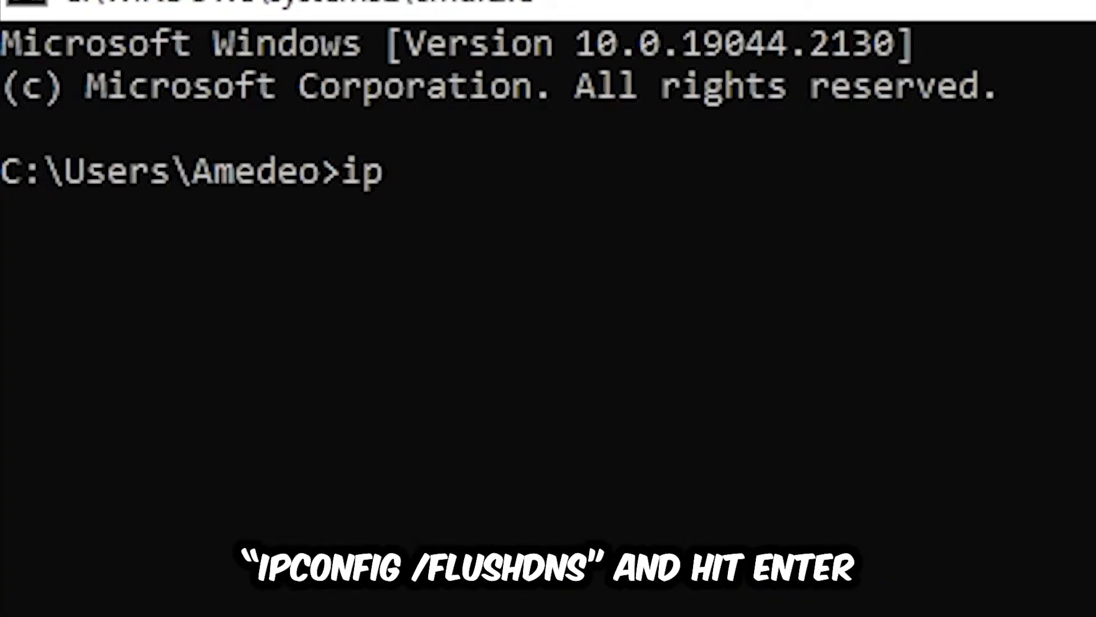
text(config)
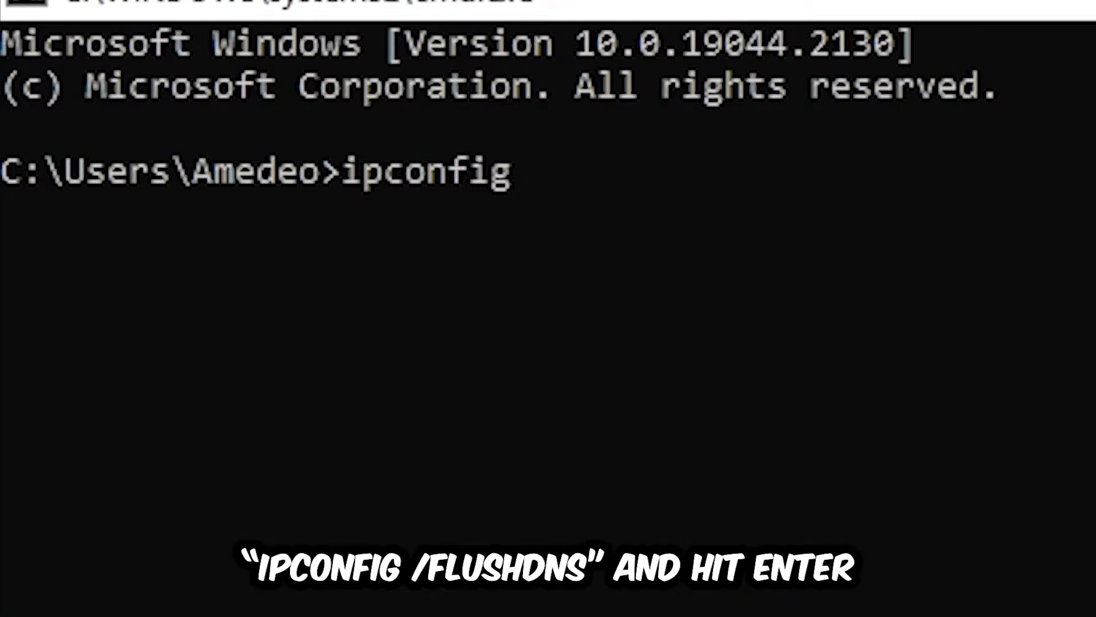
text(/flu)
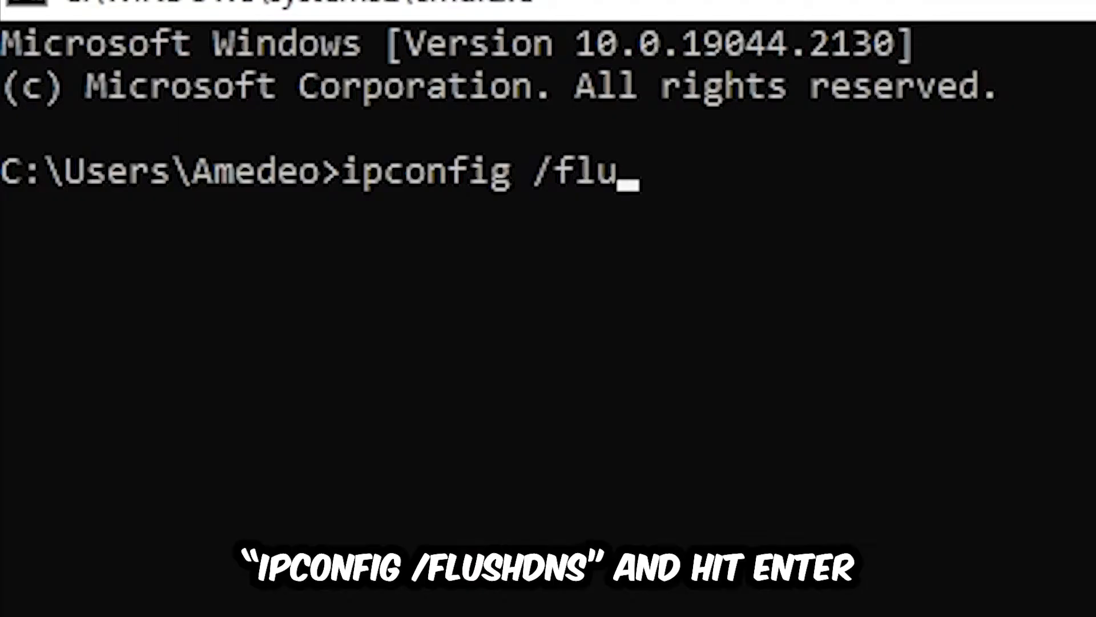
key(Enter)
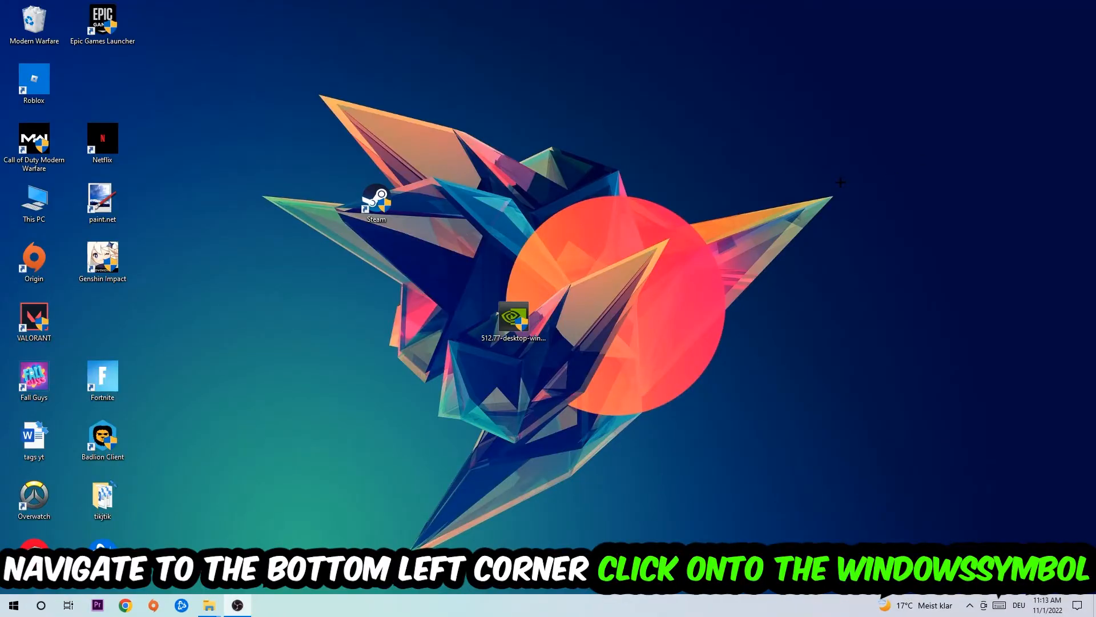
Step: Open Windows Settings from the Start menu and go to Network & Internet
click(13, 605)
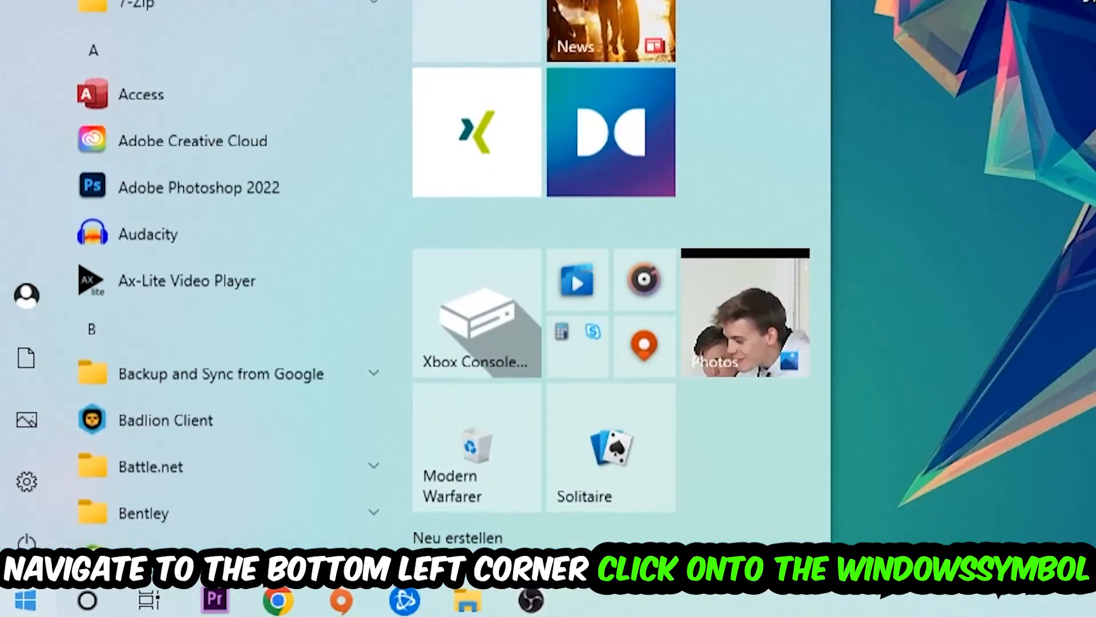
click(26, 480)
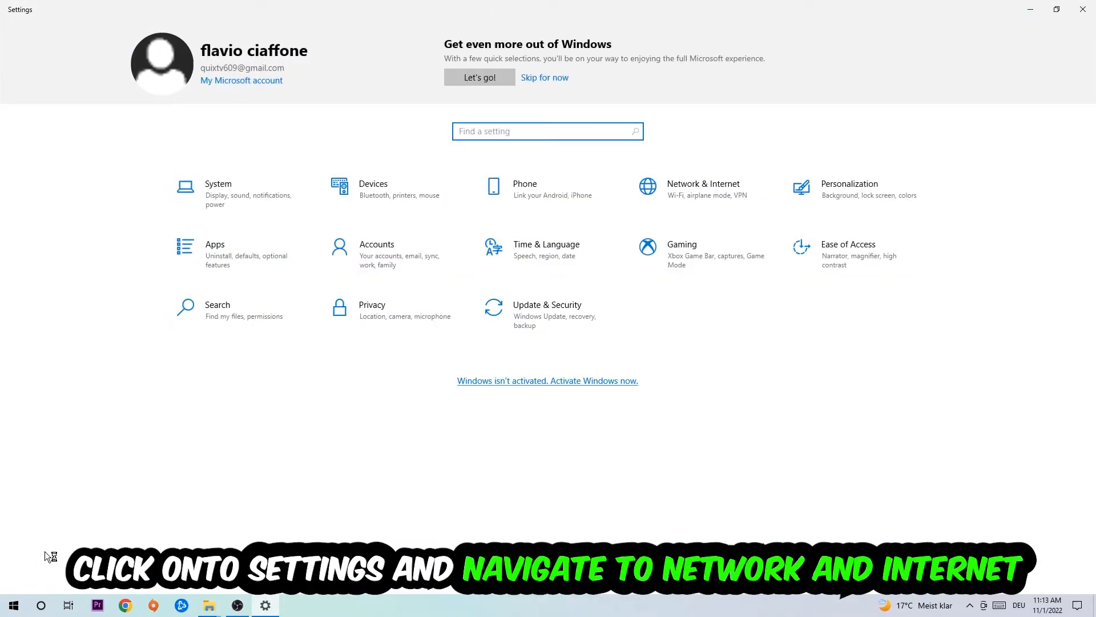
click(703, 189)
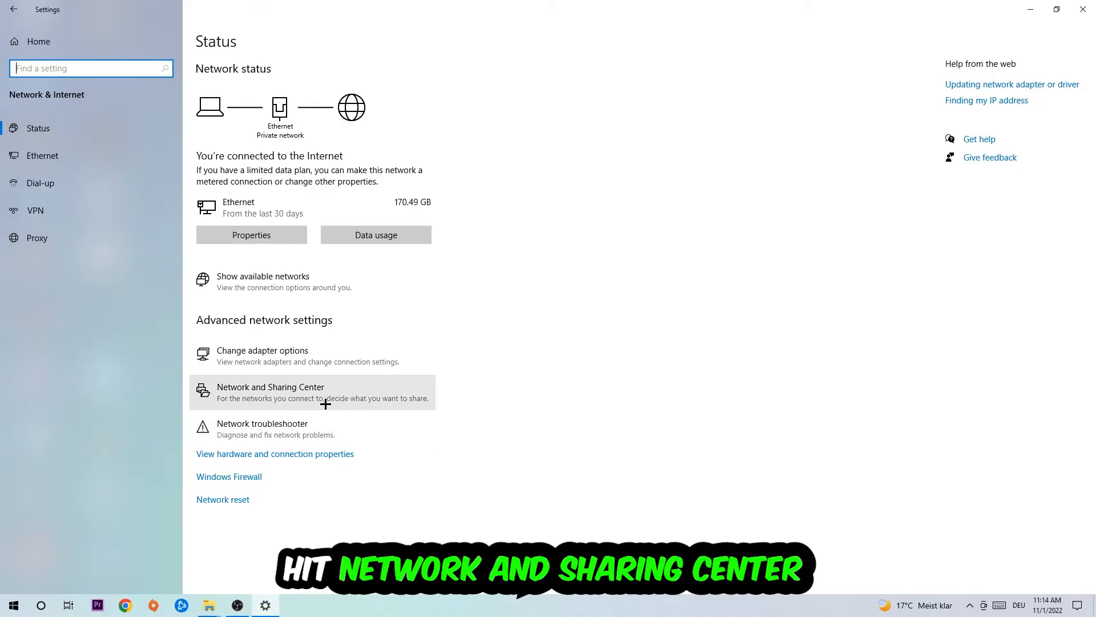
Step: Open the Ethernet connection's Internet Protocol Version 4 (TCP/IPv4) properties from Network and Sharing Center
click(270, 387)
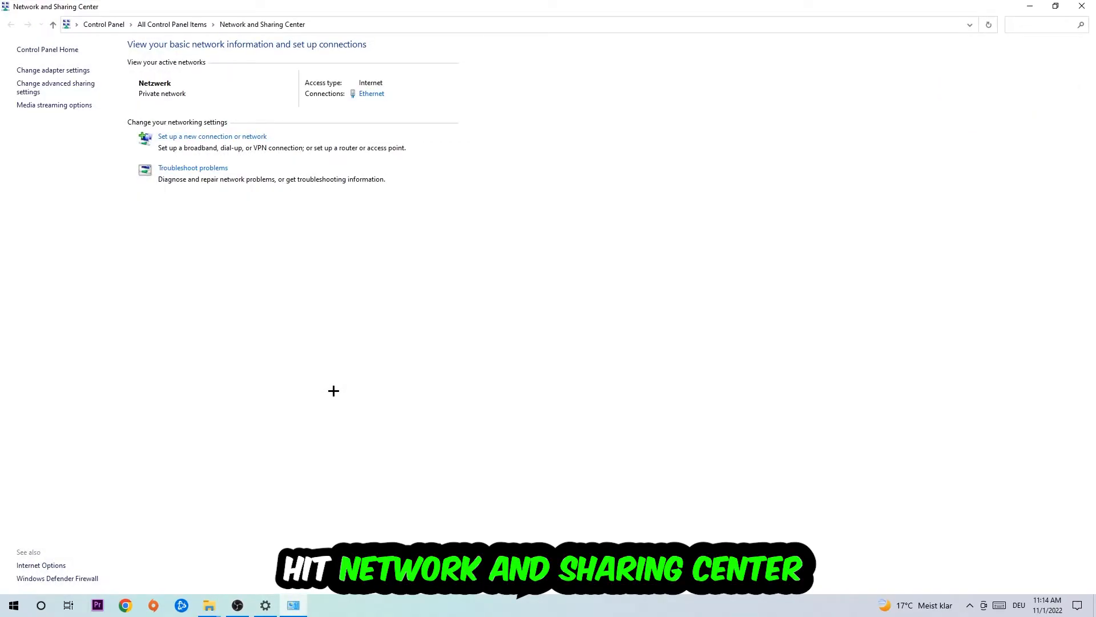
mouse_move(319, 391)
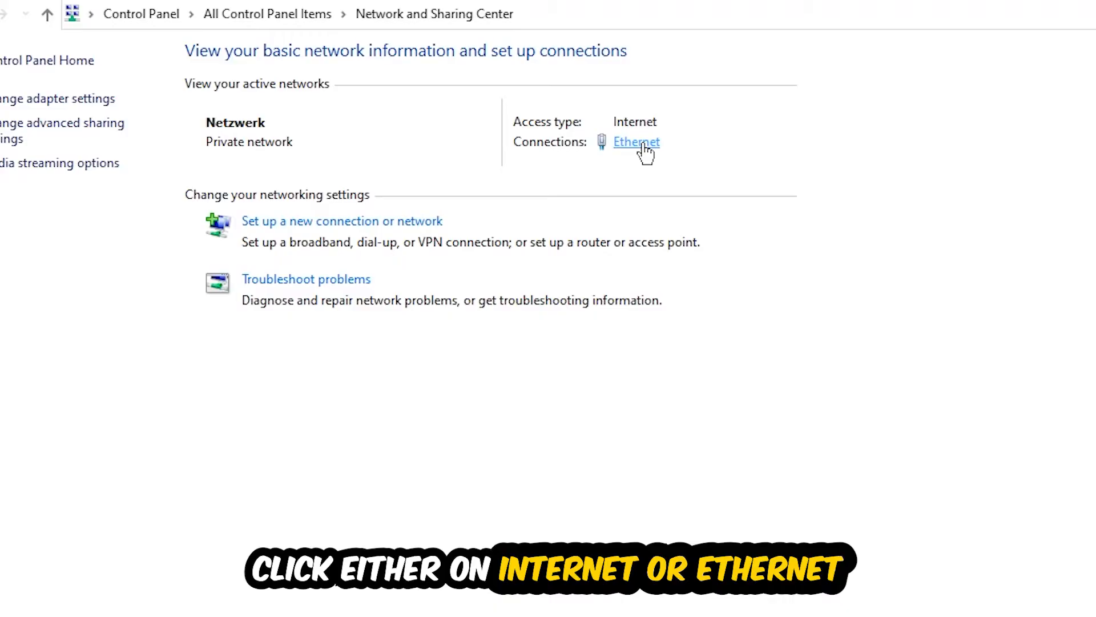
click(636, 141)
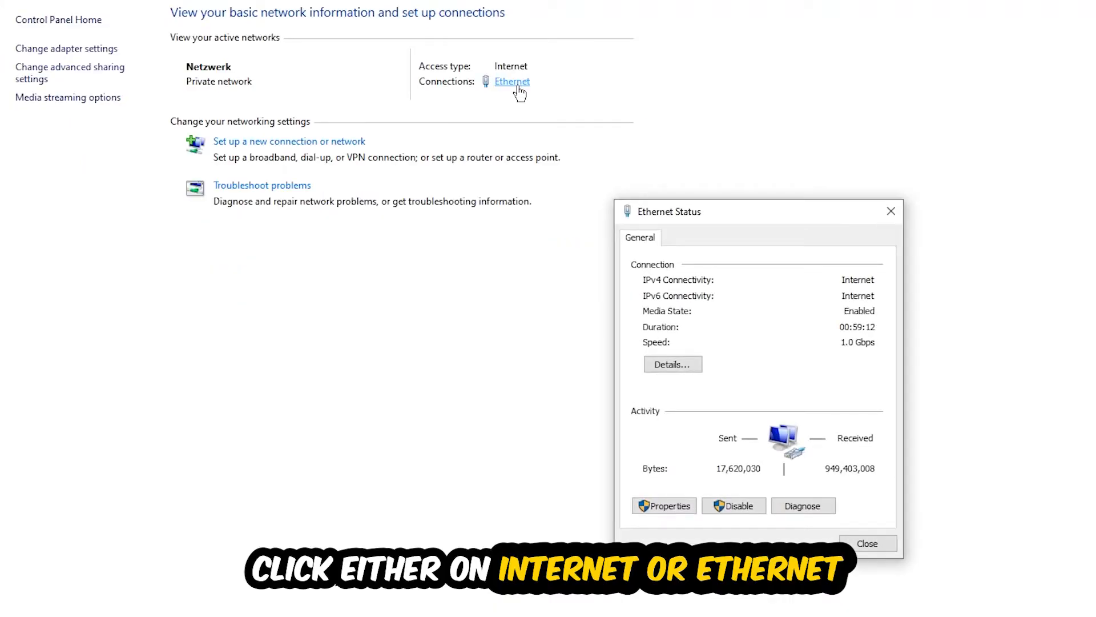
drag(755, 211, 603, 139)
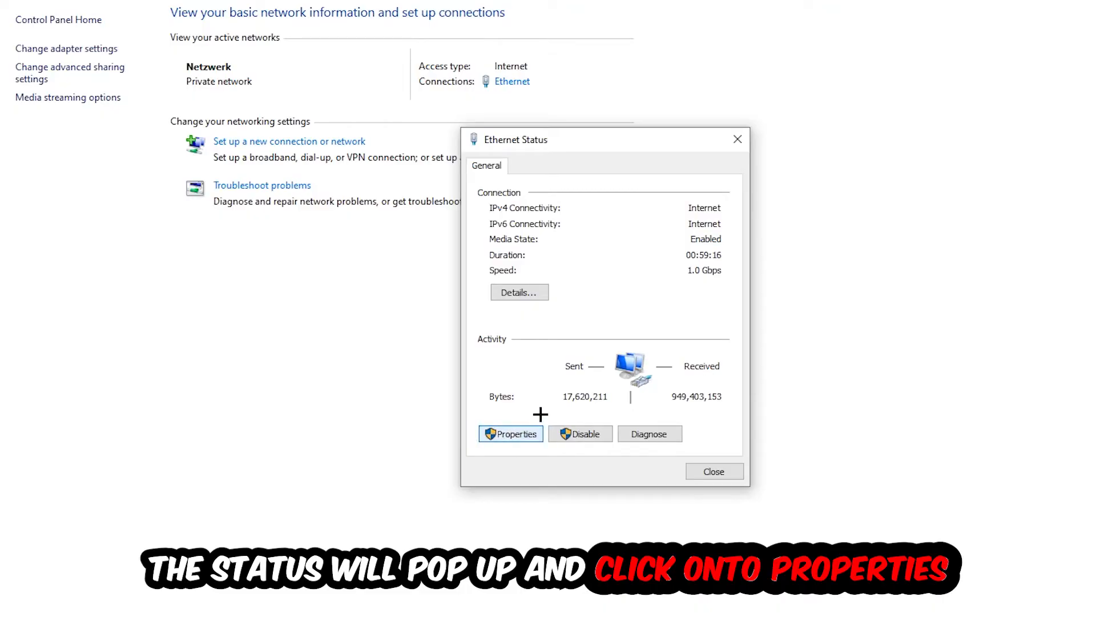
click(510, 433)
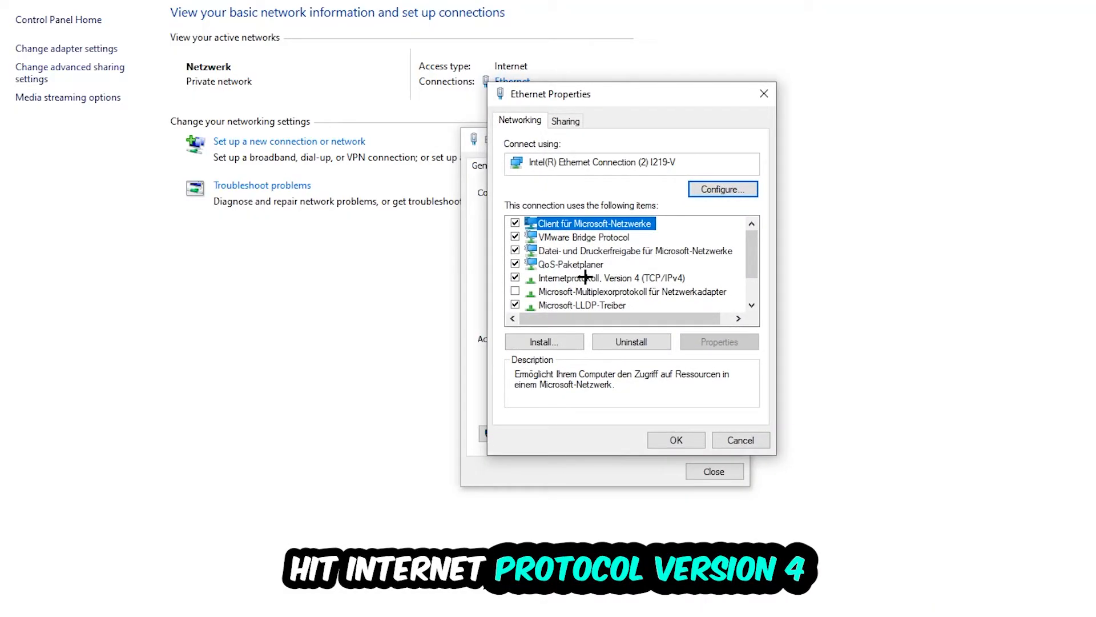
double_click(607, 277)
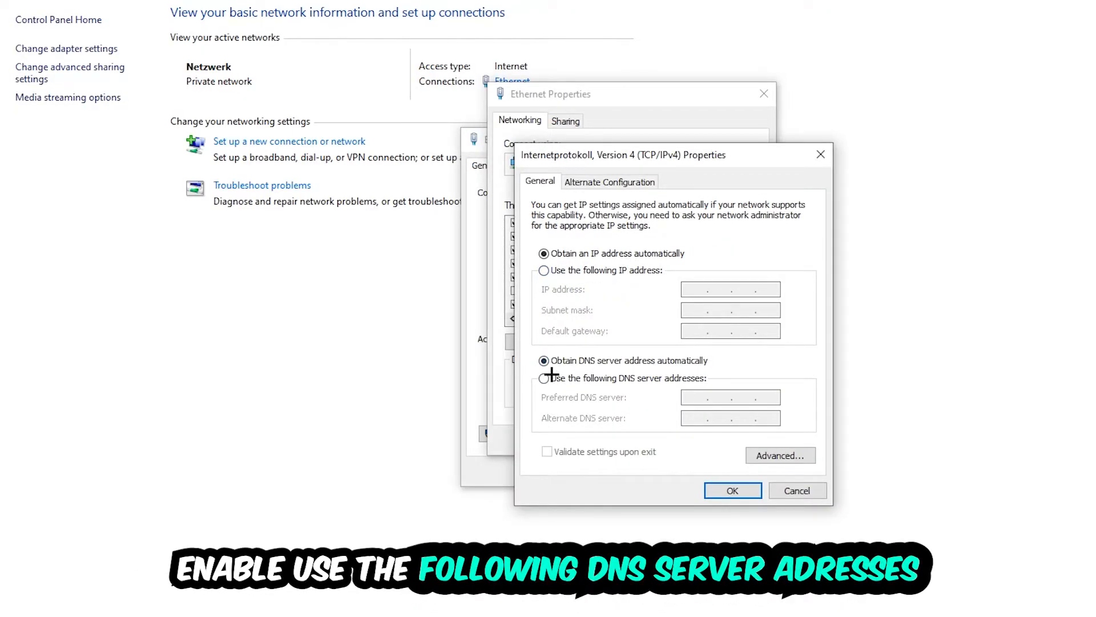
Step: Choose 'Use the following DNS server addresses' for IPv4, then close the IPv4 Properties dialog
click(543, 378)
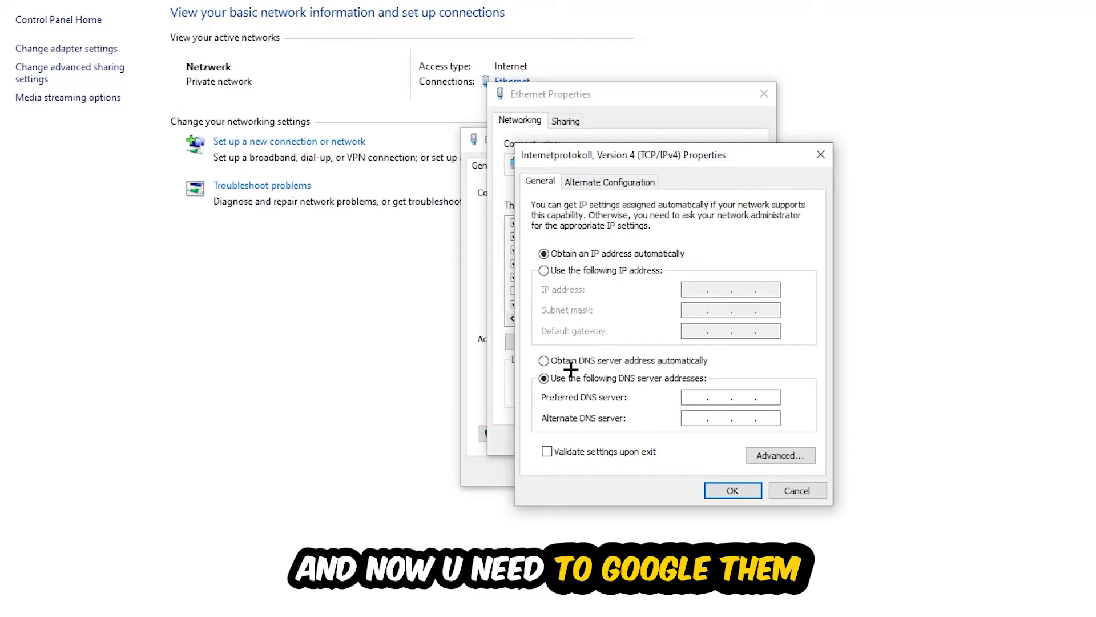
click(698, 396)
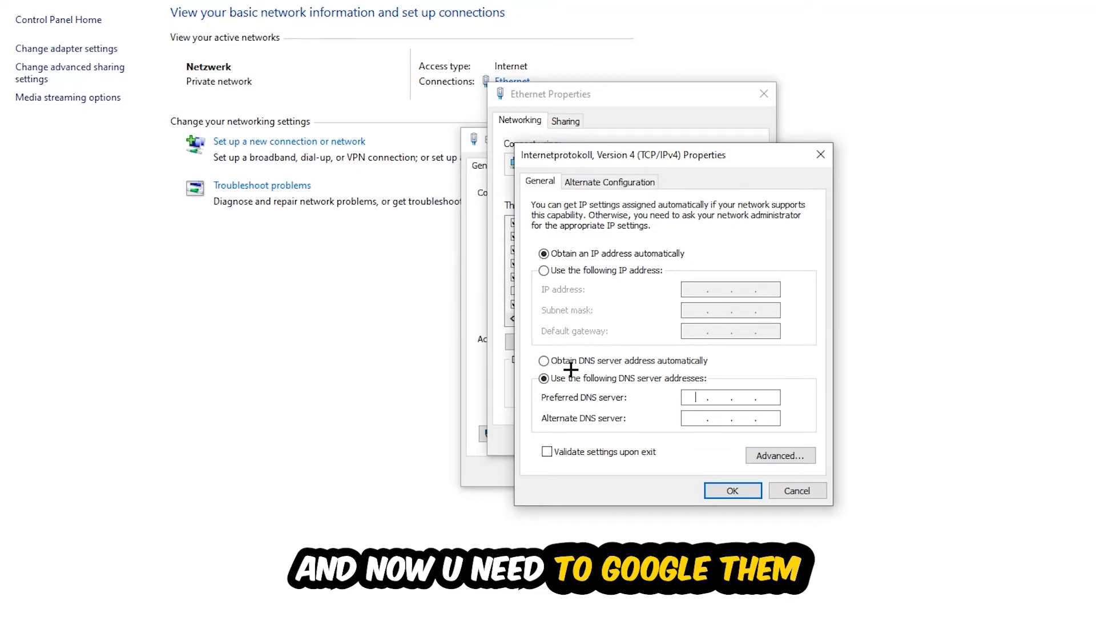
mouse_move(759, 406)
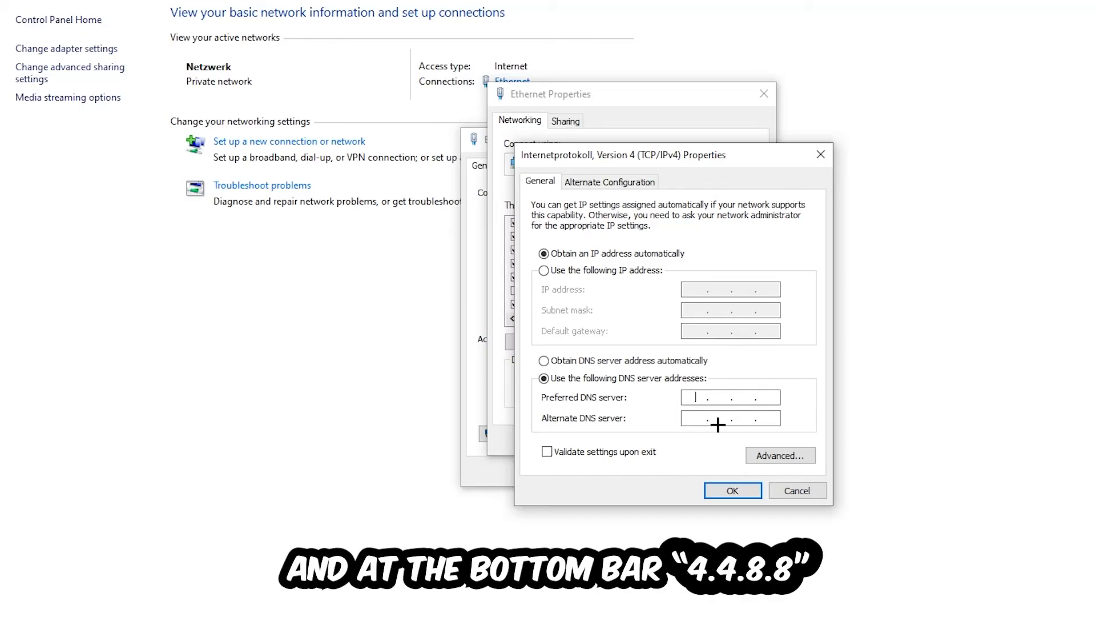
click(732, 489)
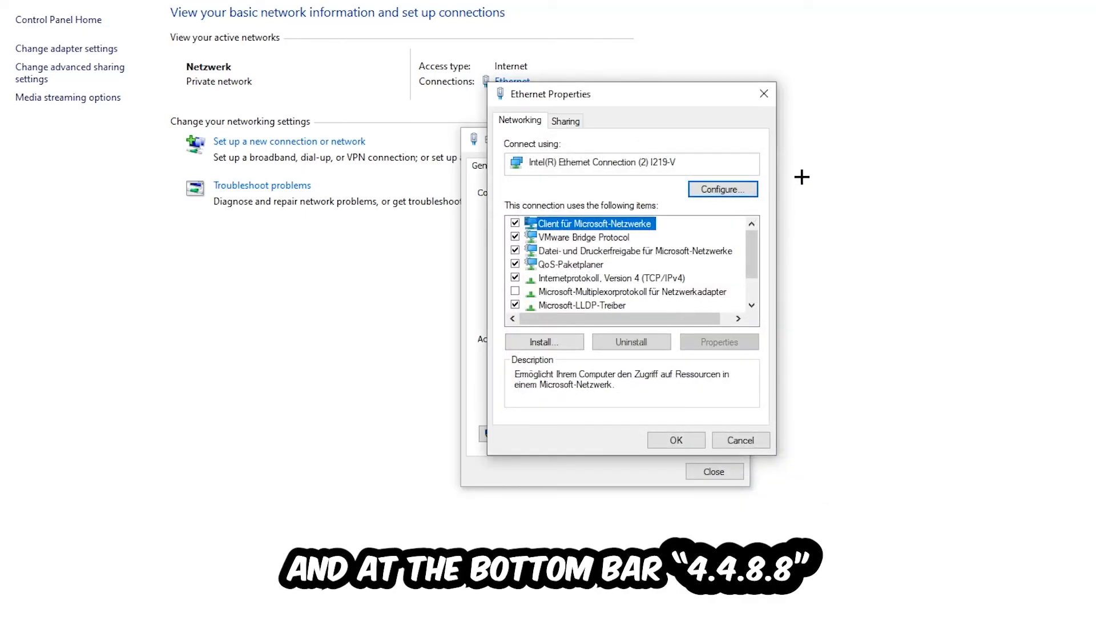